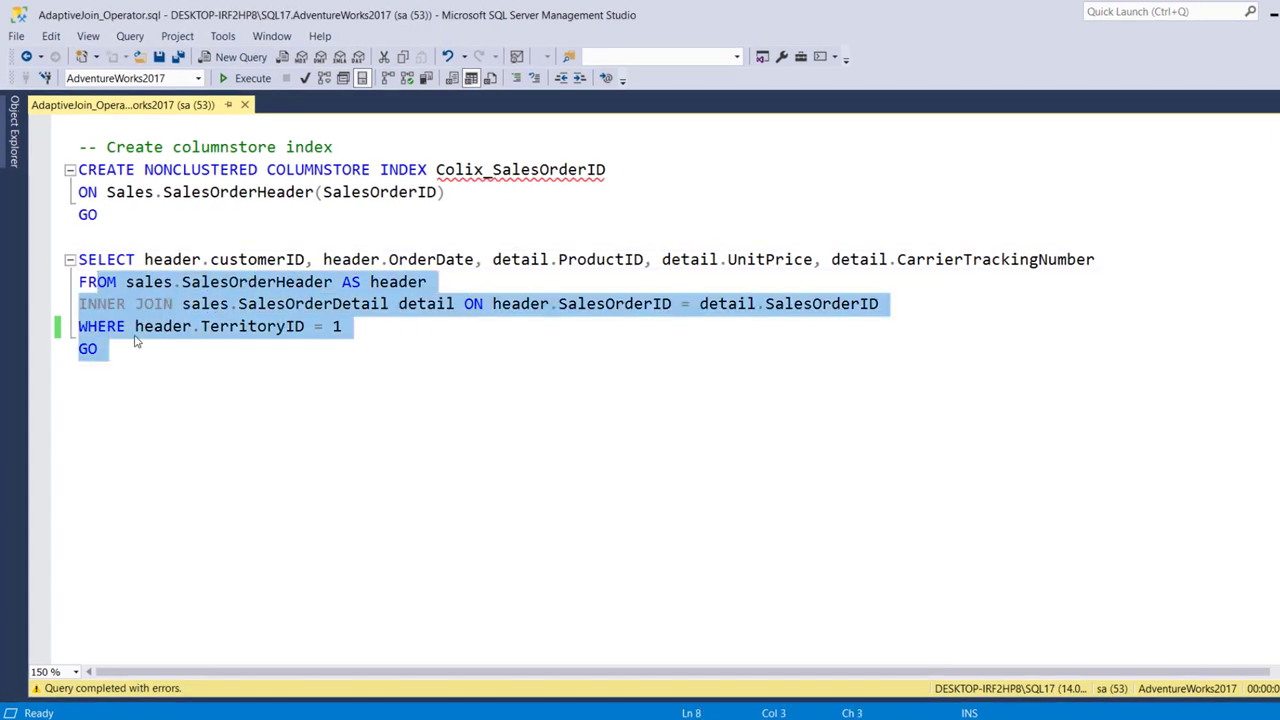
{"action": "mouse_move", "coordinate": [114, 214]}
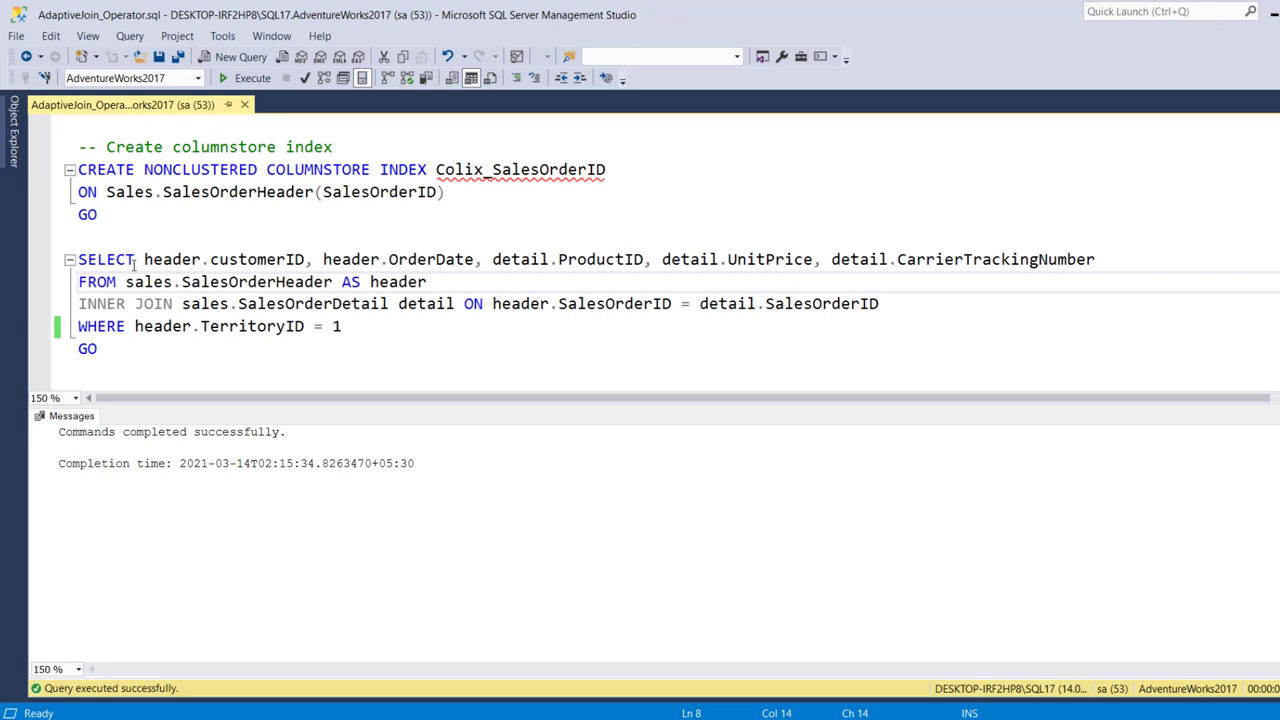
{"action": "left_click_drag", "start_coordinate": [115, 259], "coordinate": [197, 326]}
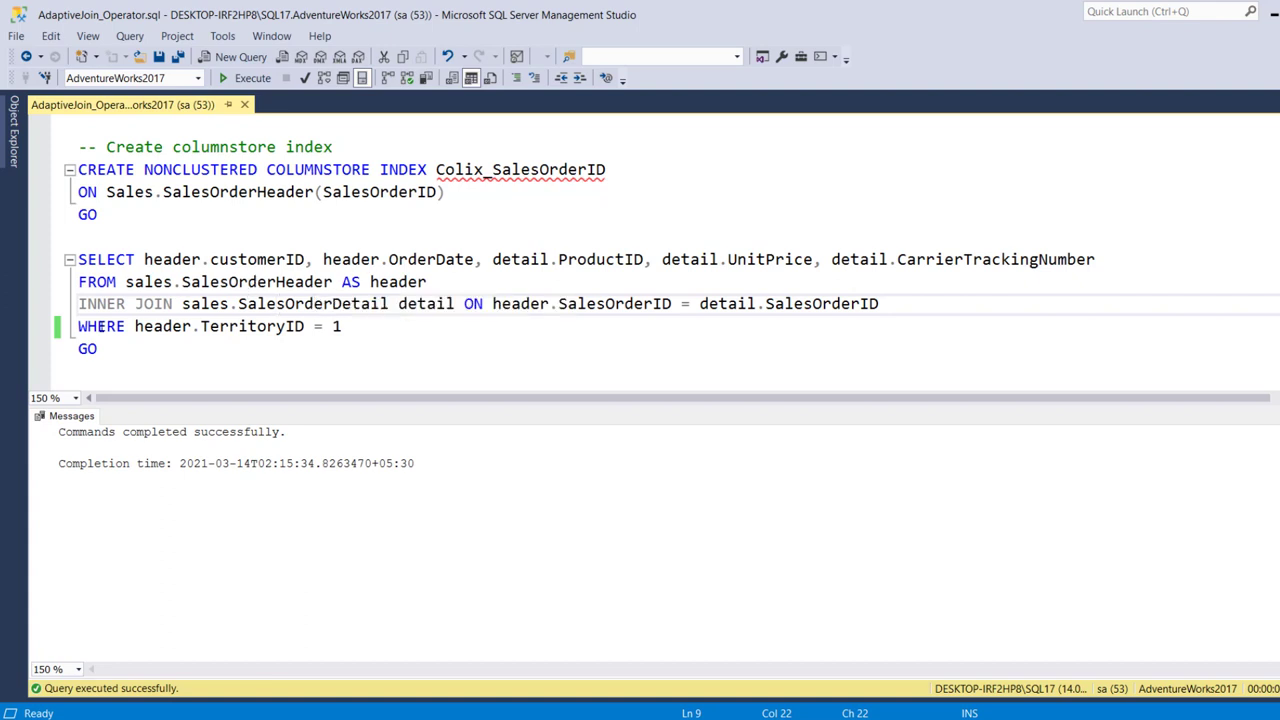
{"action": "left_click", "coordinate": [342, 326]}
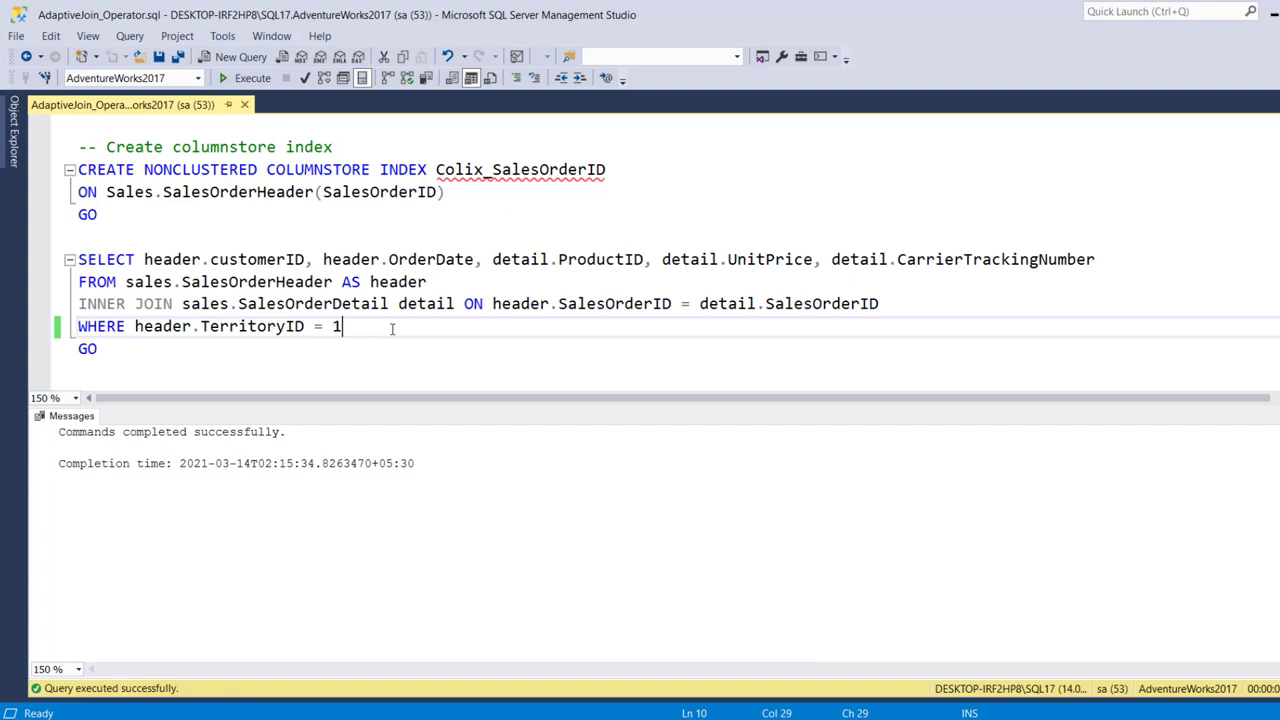
{"action": "mouse_move", "coordinate": [208, 336]}
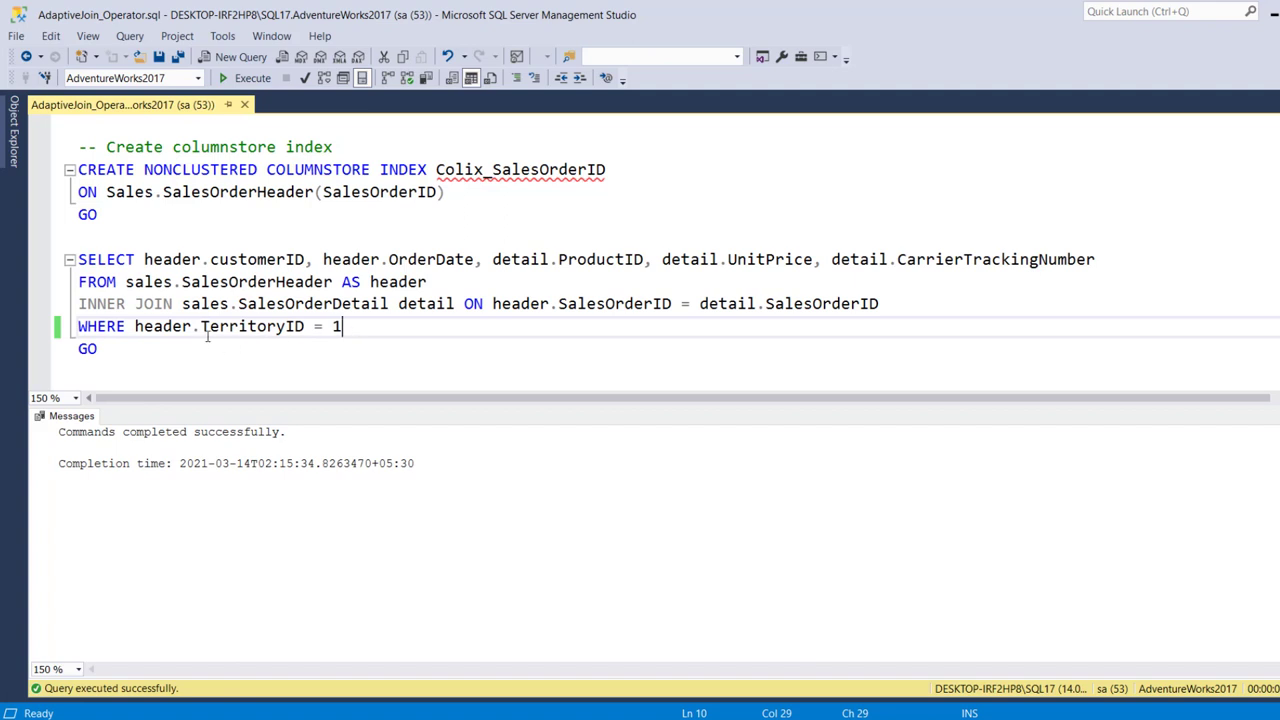
{"action": "double_click", "coordinate": [242, 326]}
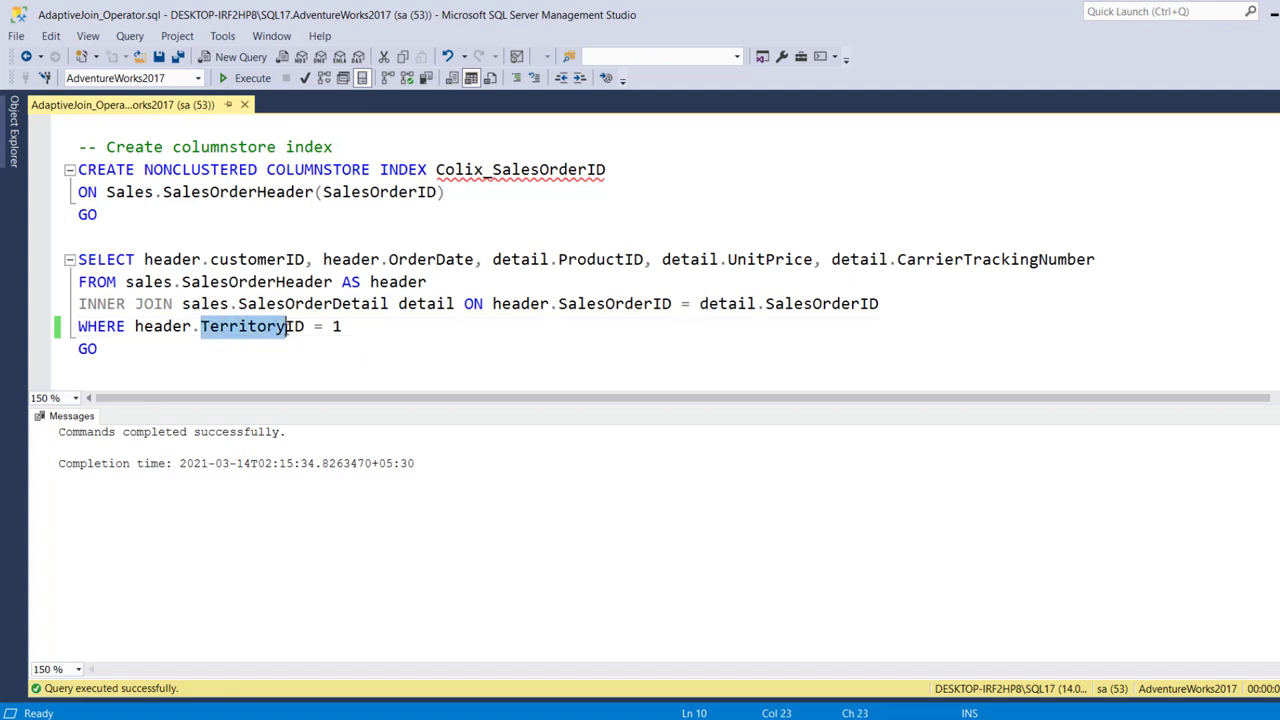
{"action": "left_click", "coordinate": [100, 348]}
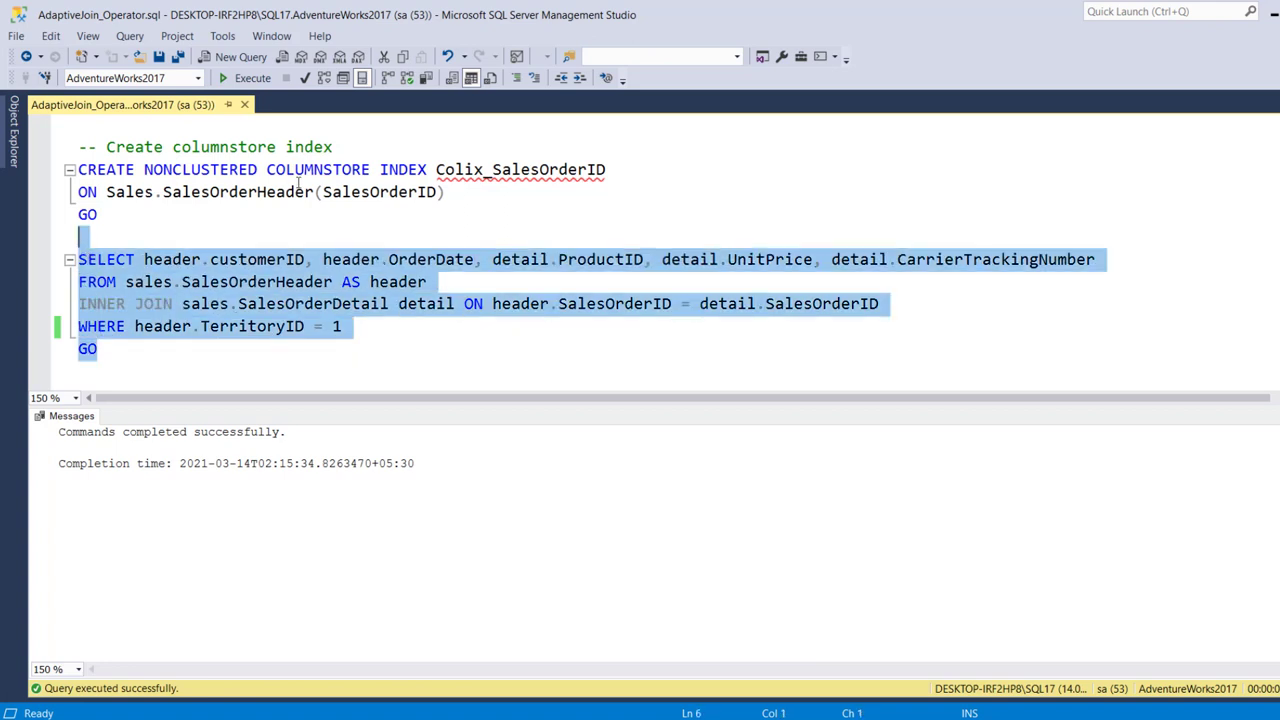
Run the territory-1 join query with its actual execution plan and inspect the Adaptive Join operator
{"action": "left_click", "coordinate": [222, 78]}
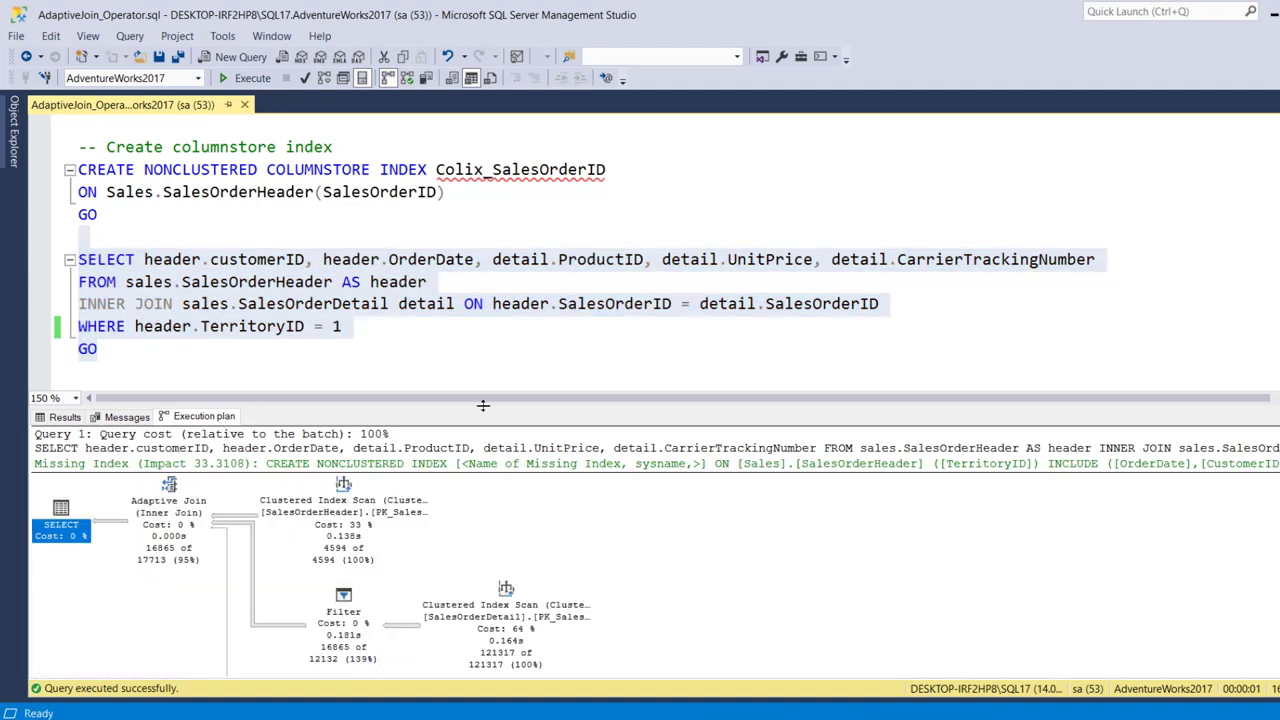
{"action": "left_click_drag", "start_coordinate": [484, 405], "coordinate": [504, 296]}
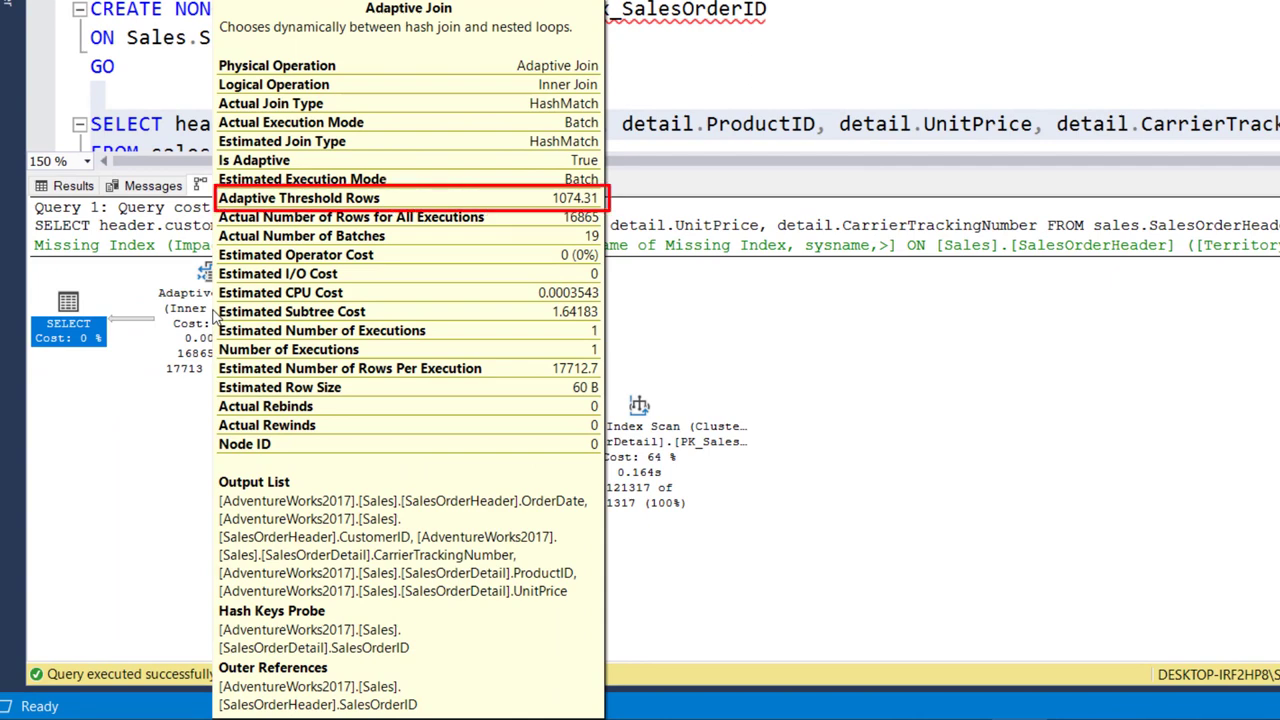
{"action": "left_click", "coordinate": [270, 103]}
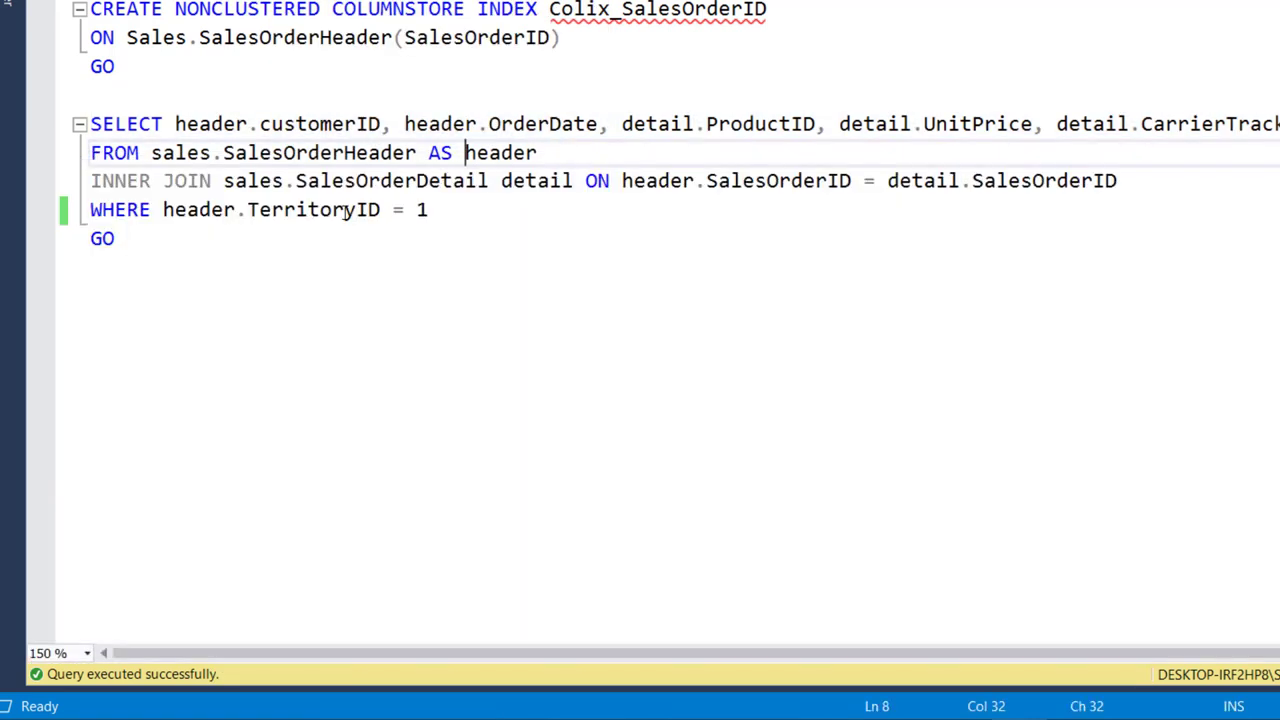
Filter the join by customer ID instead of TerritoryID, rerun it, and view the nested-loops plan
{"action": "double_click", "coordinate": [314, 209]}
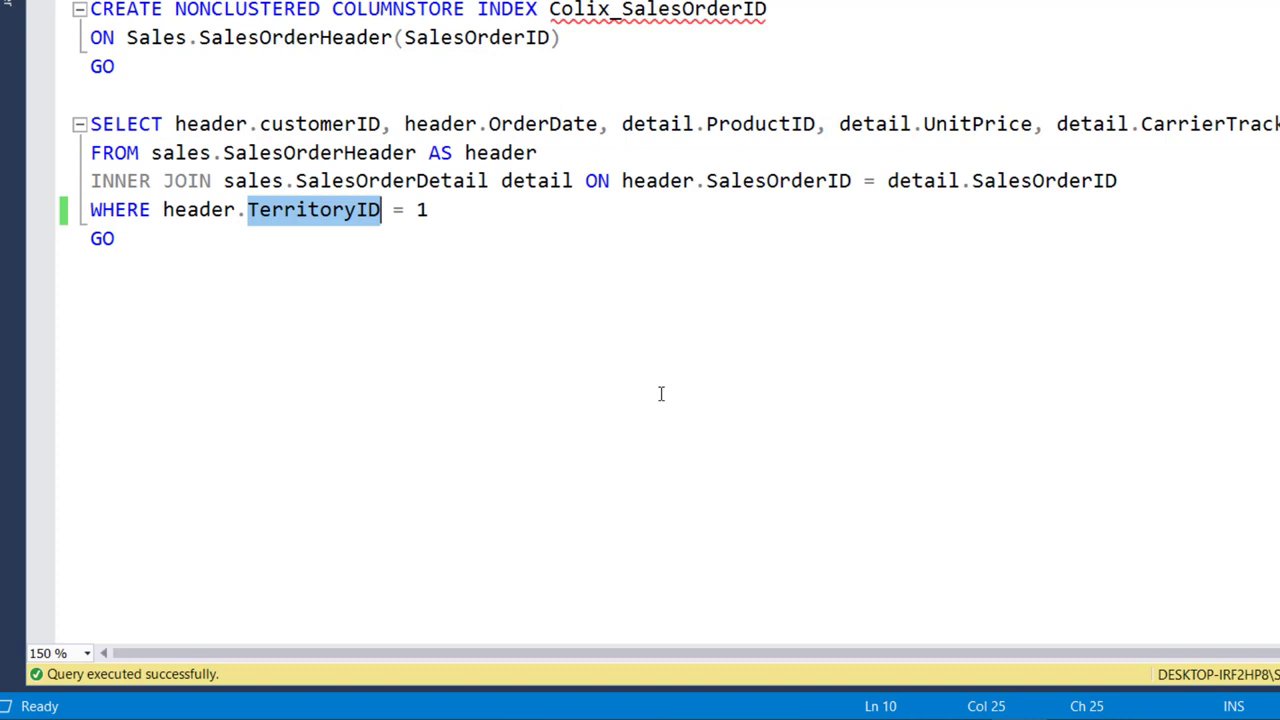
{"action": "type", "text": "cust"}
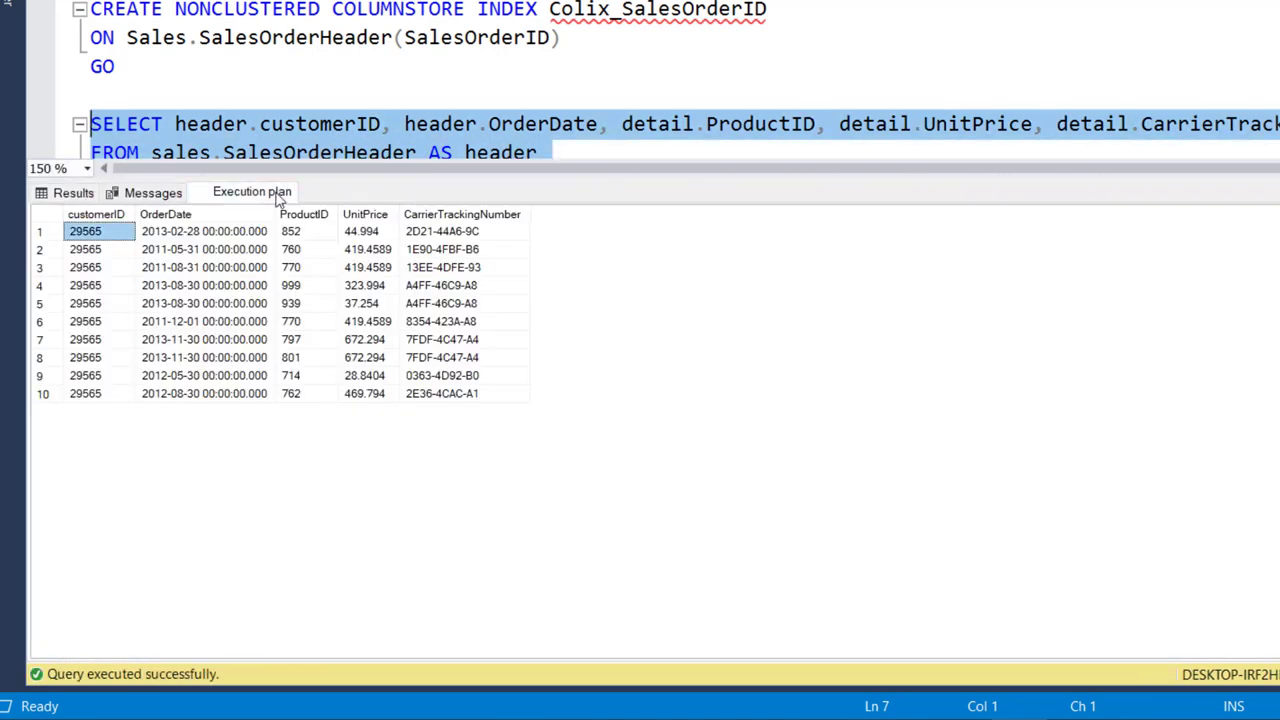
{"action": "left_click", "coordinate": [252, 191]}
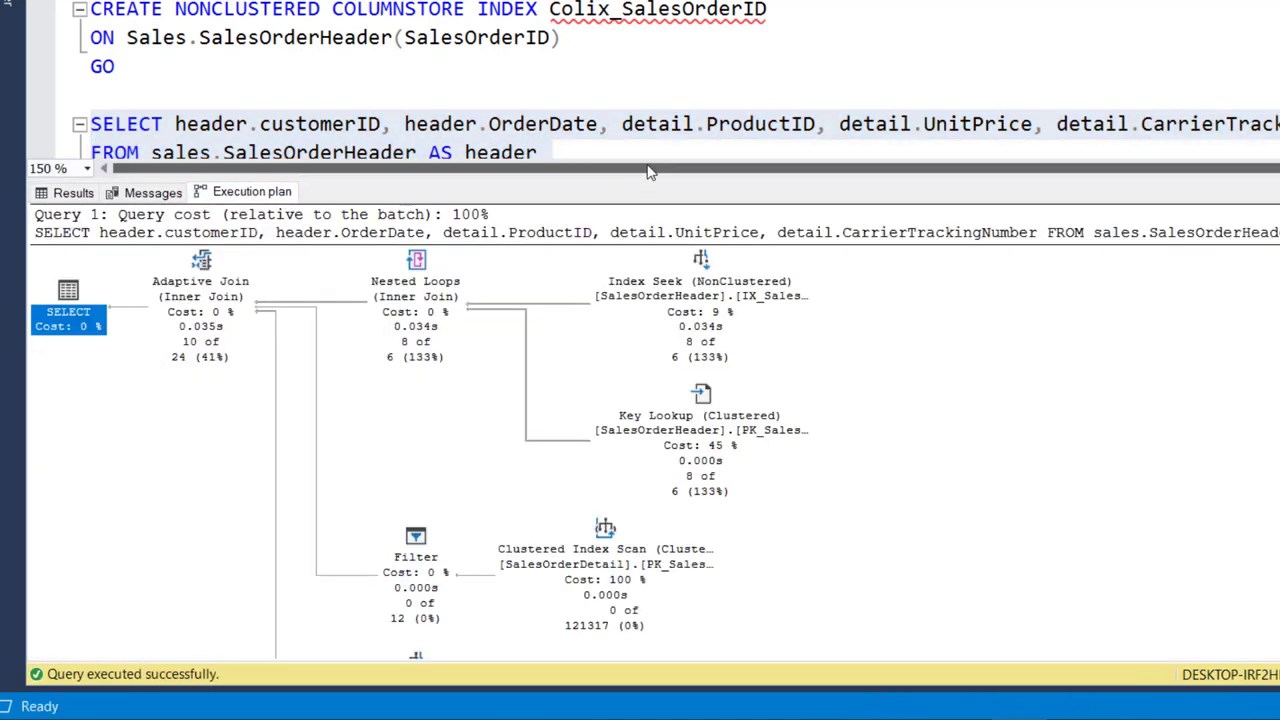